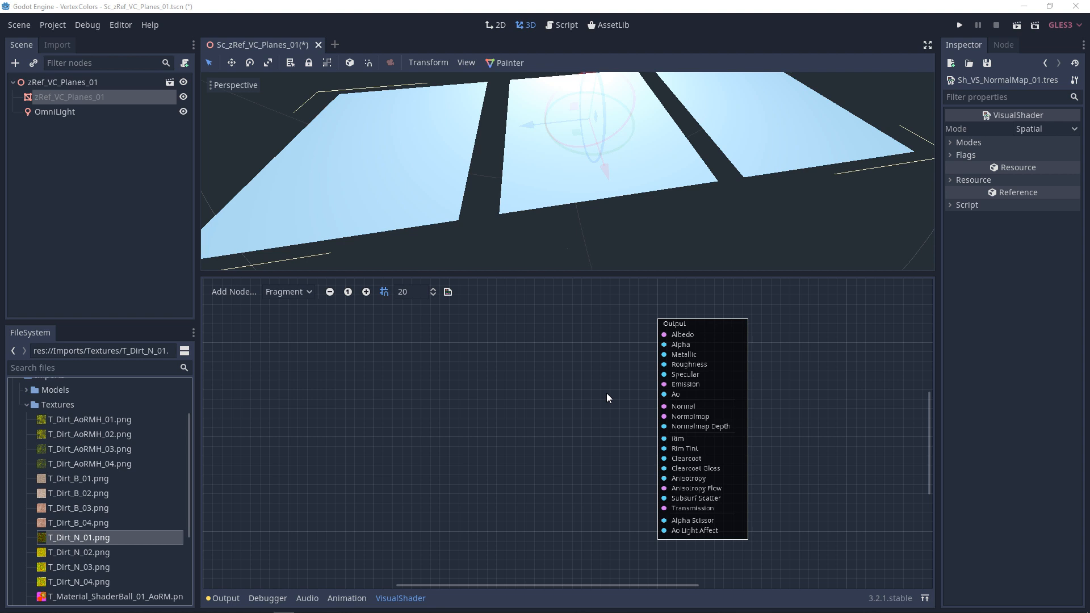
mouse_move(70, 542)
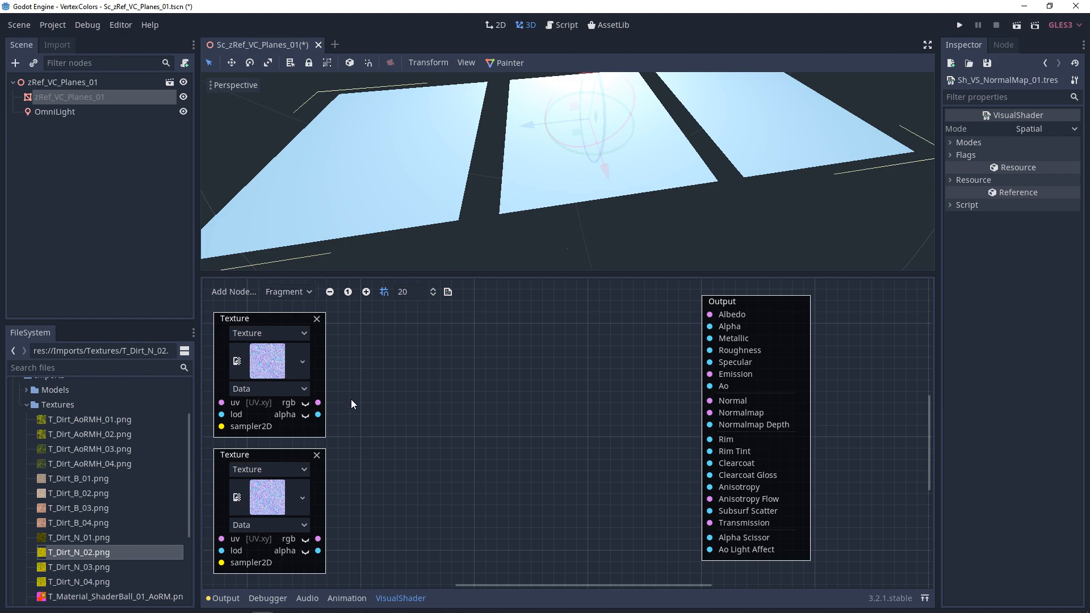
- Add VectorDecompose nodes via 'vec' search, then two ScalarOp Multiply nodes via 'mul'
type("vec")
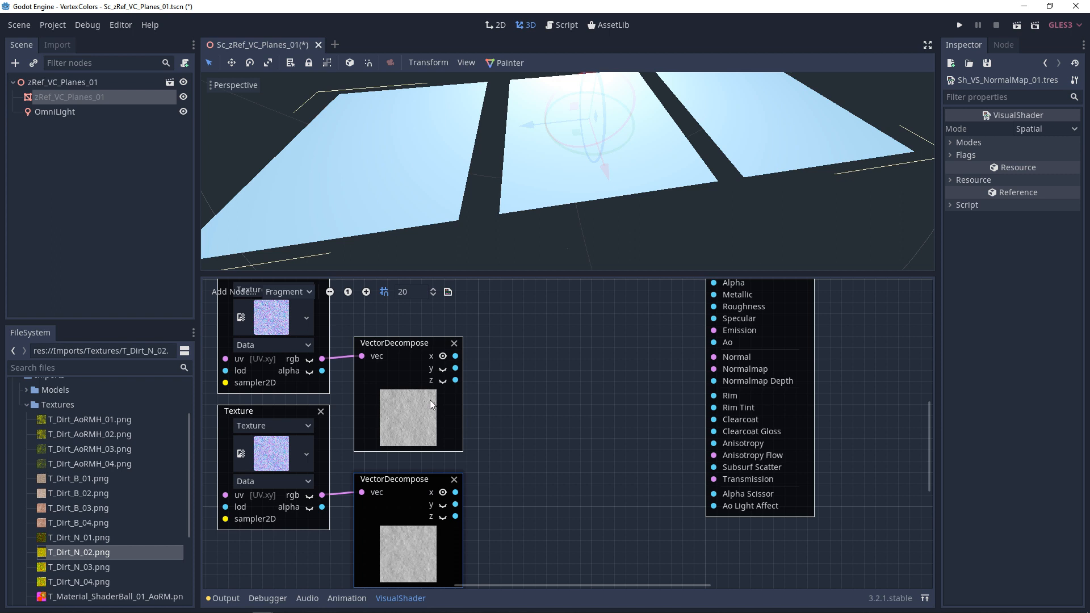
mouse_move(440, 381)
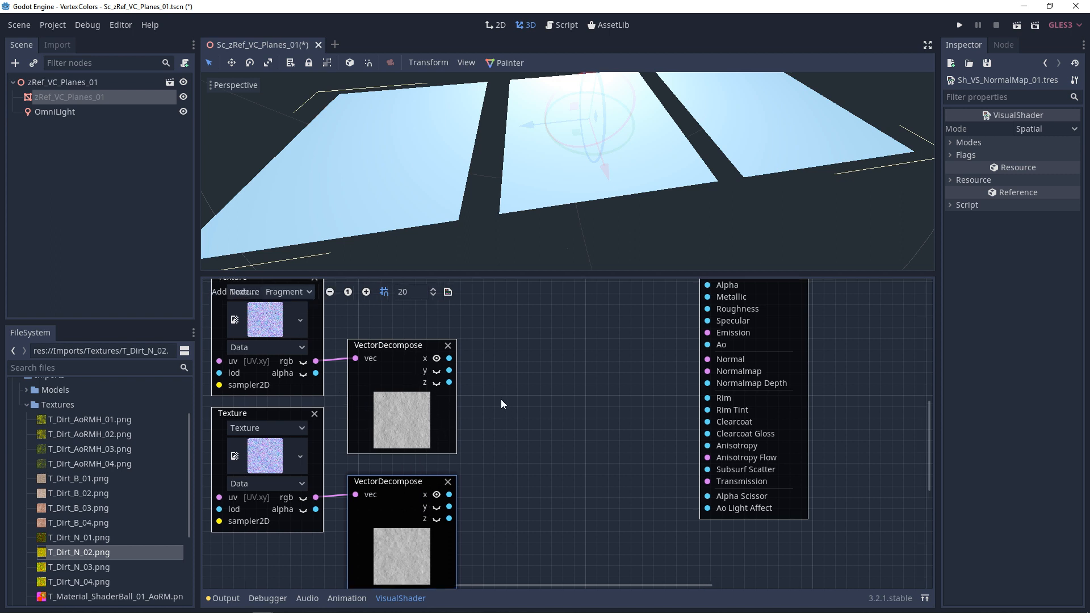
type("mul")
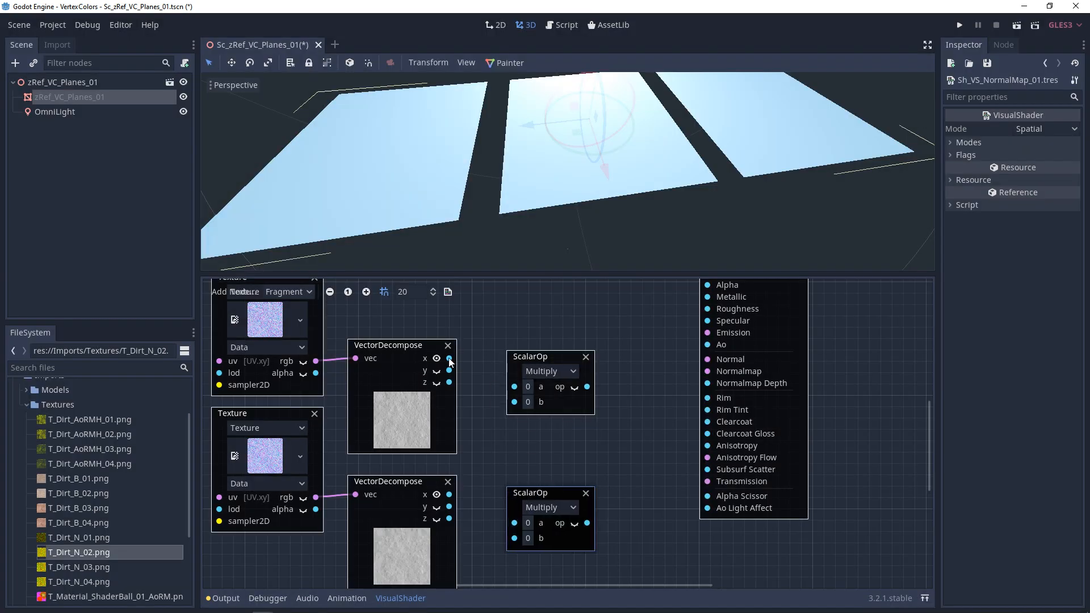
- Wire a decomposed channel into a Multiply input and search 'compo' for a VectorCompose node
left_click_drag(448, 358, 514, 385)
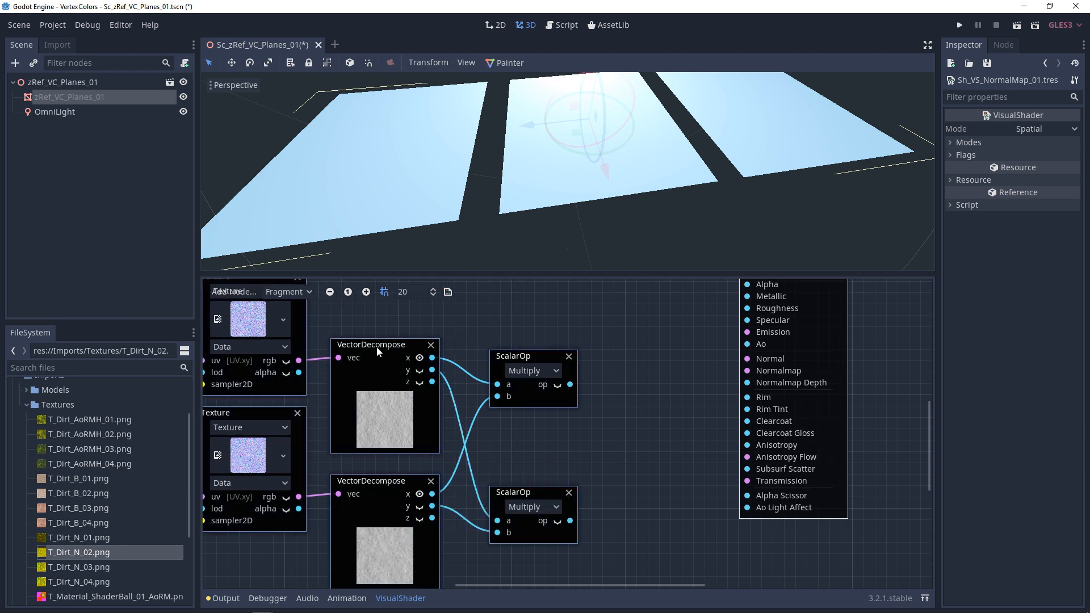
type("compo")
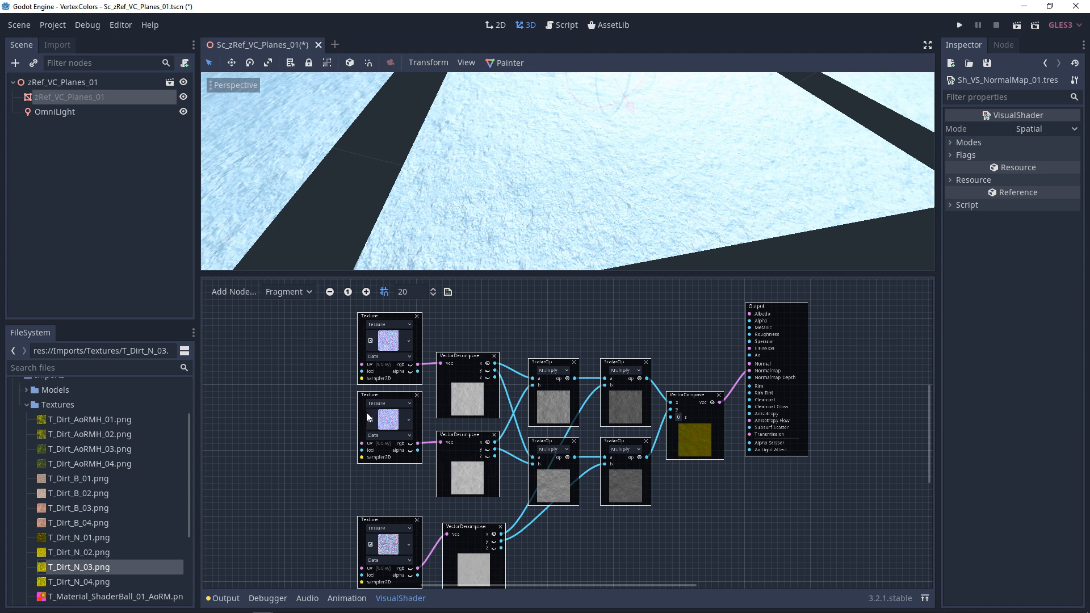
mouse_move(308, 490)
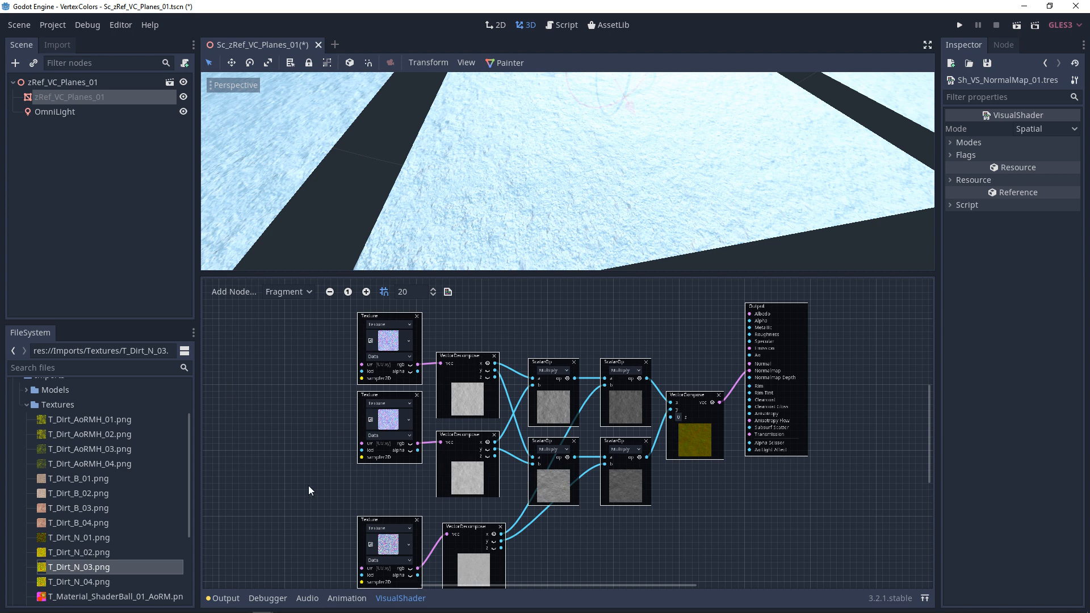
mouse_move(593, 485)
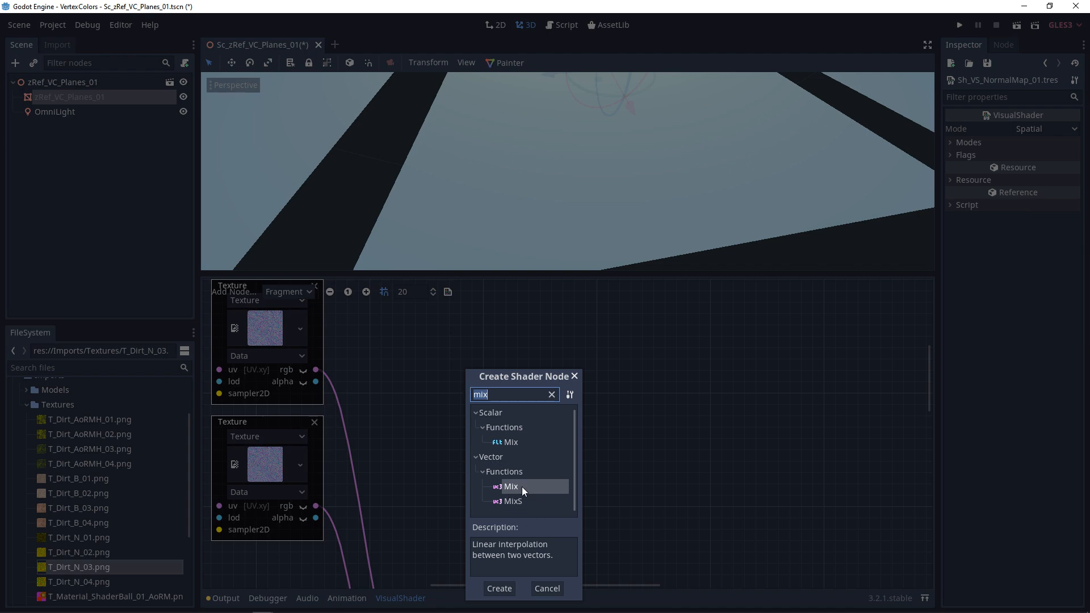
- Place a VectorScalarMix node blending both dirt texture rgb outputs and begin editing its weight
left_click(547, 588)
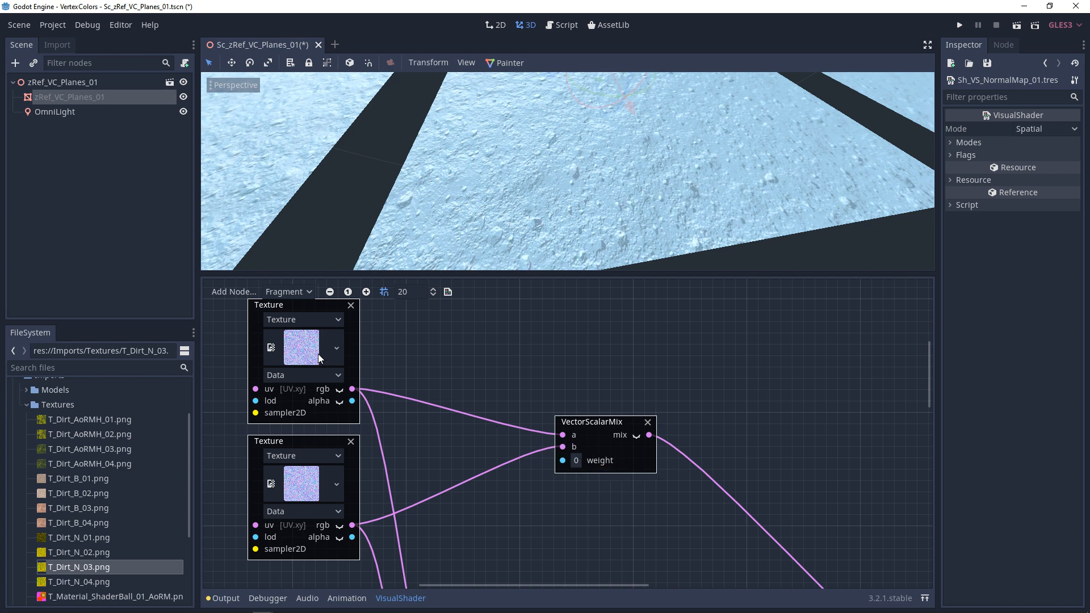
left_click(574, 461)
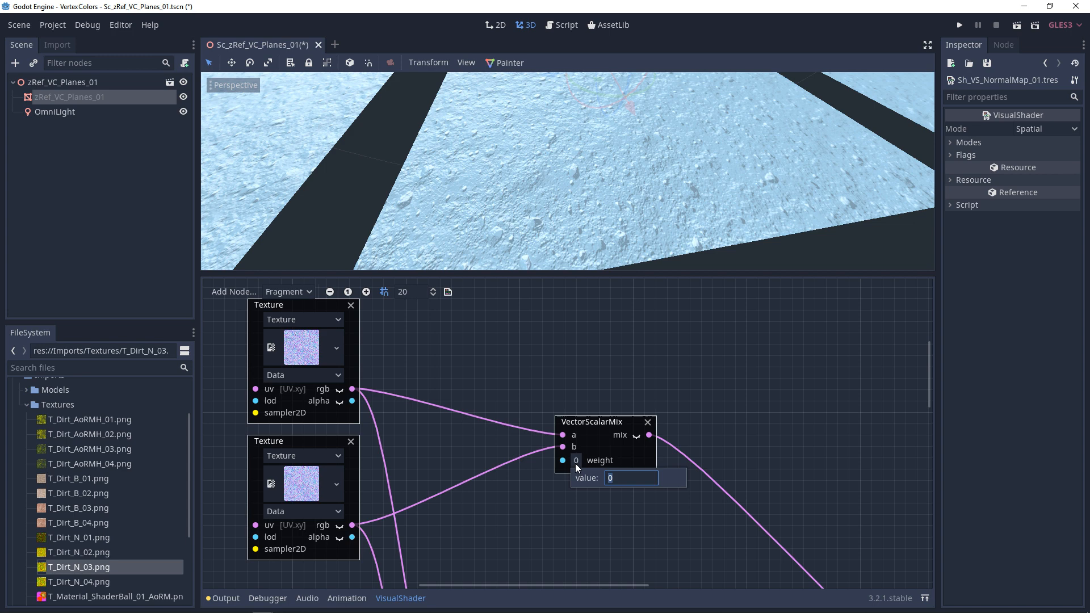
- Enter the VectorScalarMix weight value so both normal maps contribute equally
type("1")
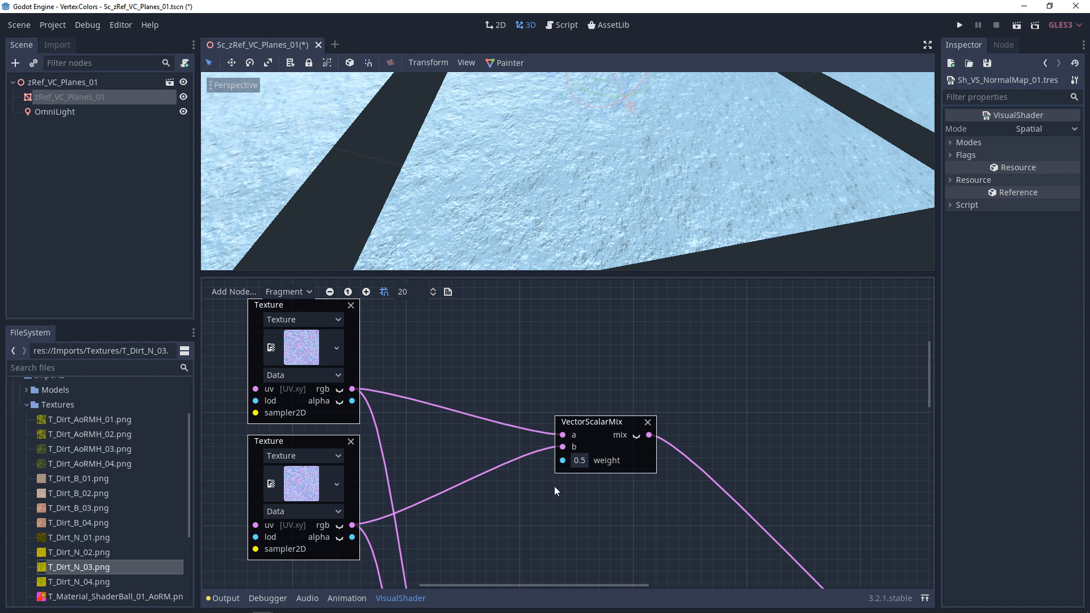
mouse_move(603, 488)
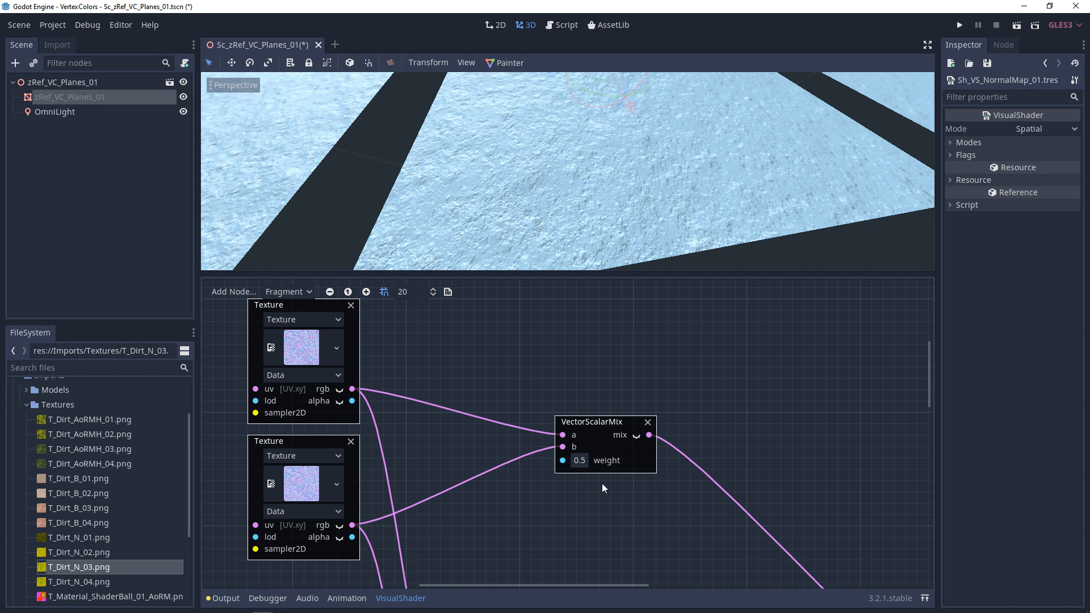
mouse_move(64, 425)
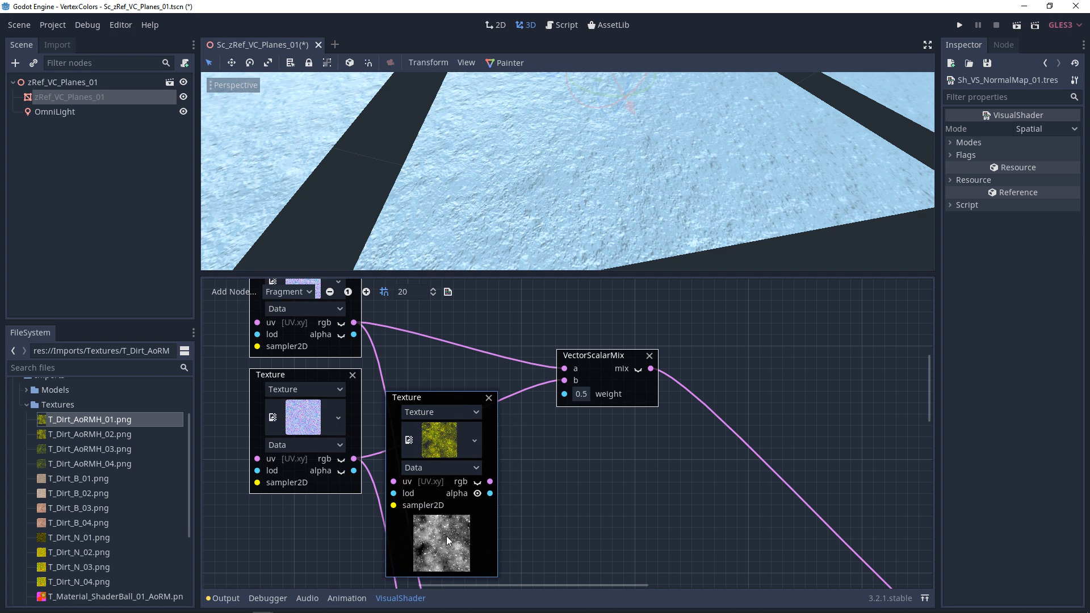
mouse_move(443, 569)
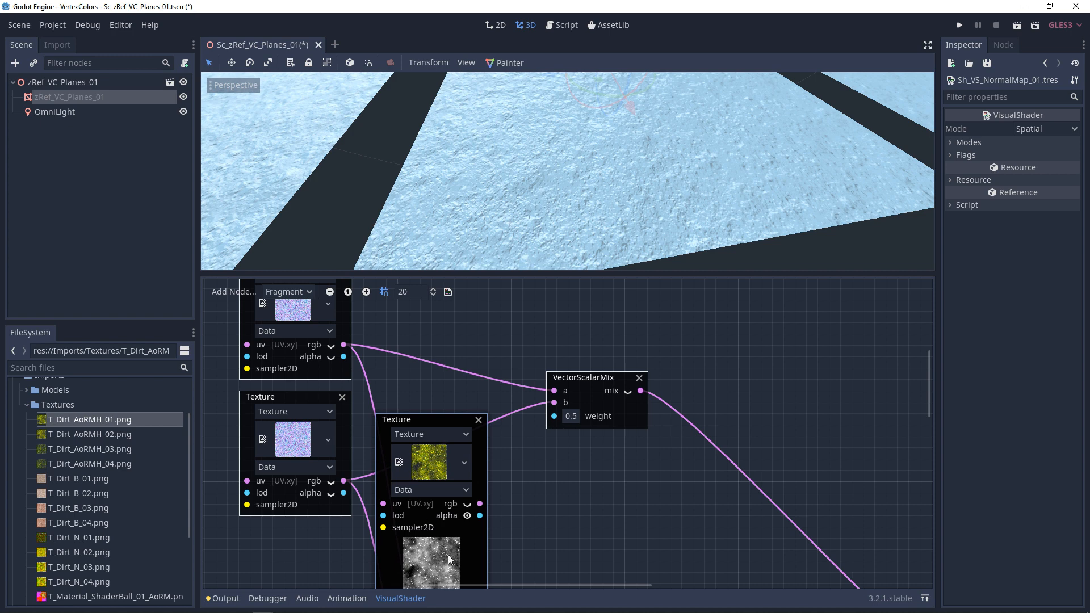
mouse_move(334, 327)
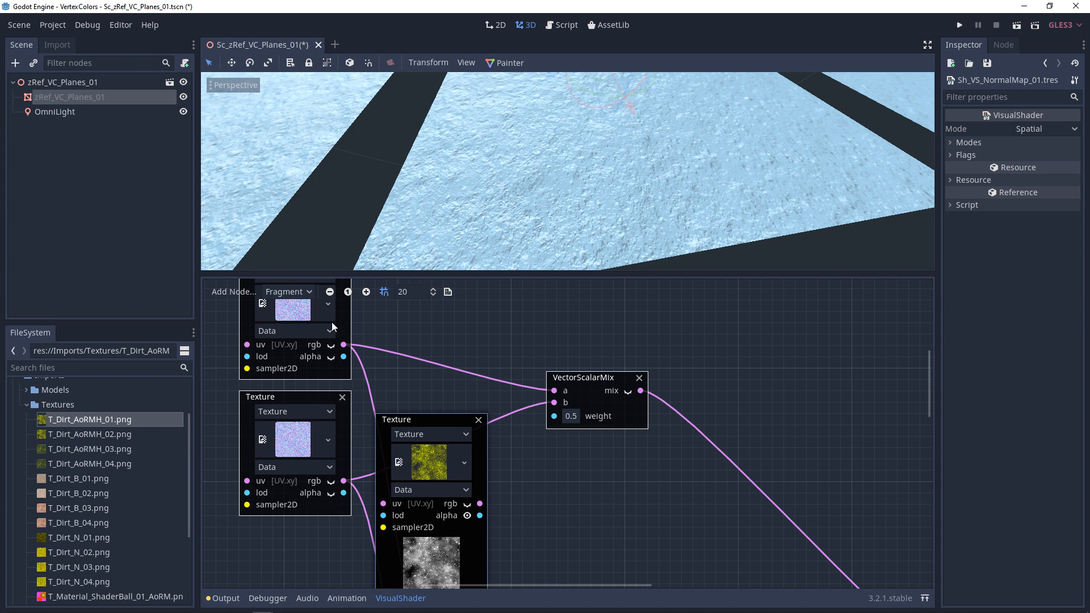
mouse_move(509, 540)
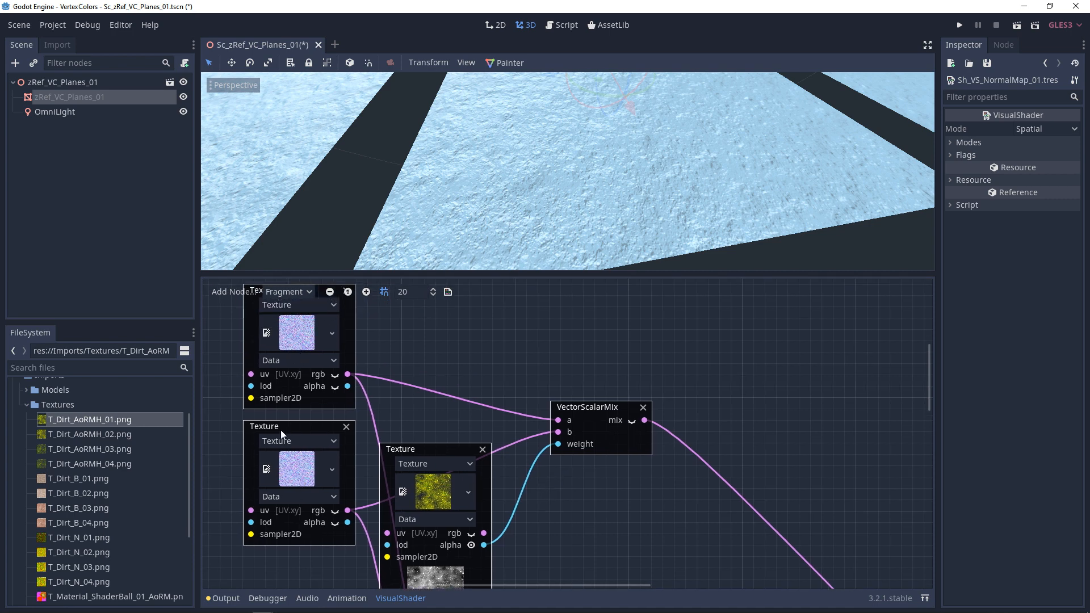
mouse_move(305, 338)
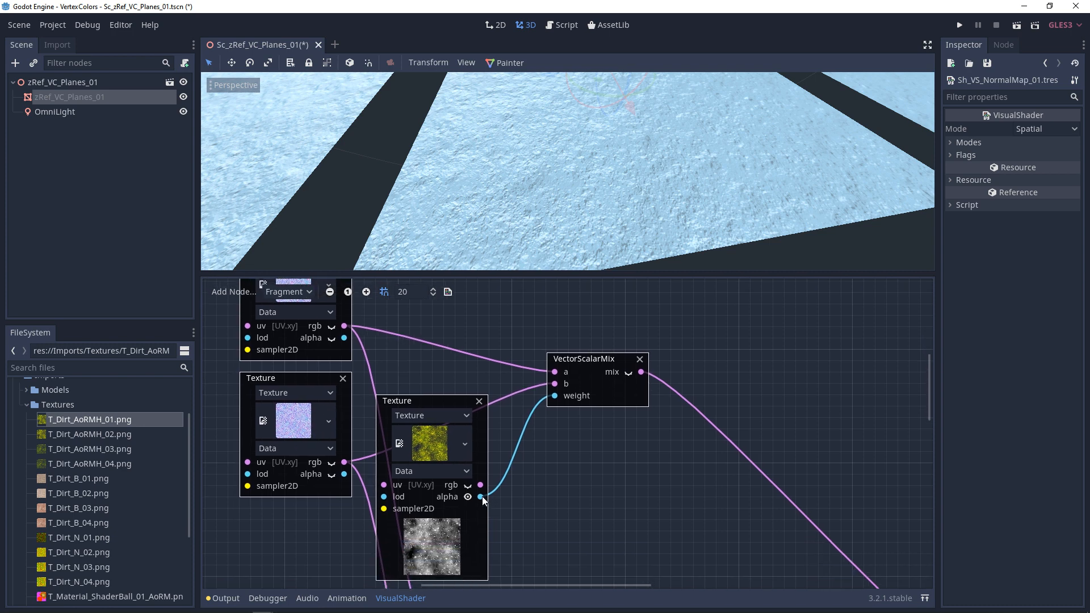
- With the AoRMH alpha driving the mix weight, search 'one' for a OneMinus node
type("one")
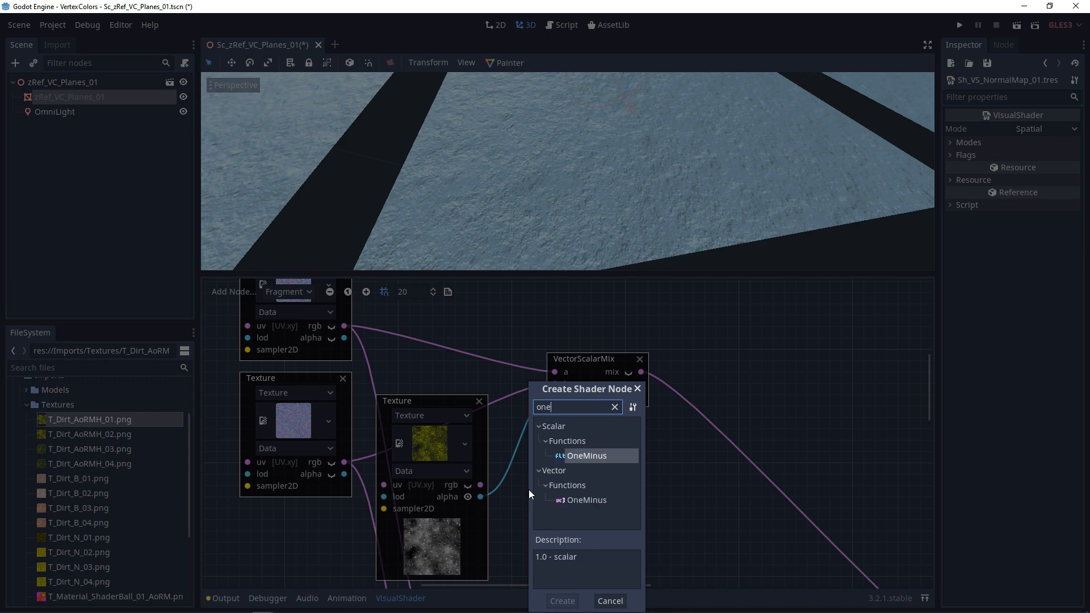